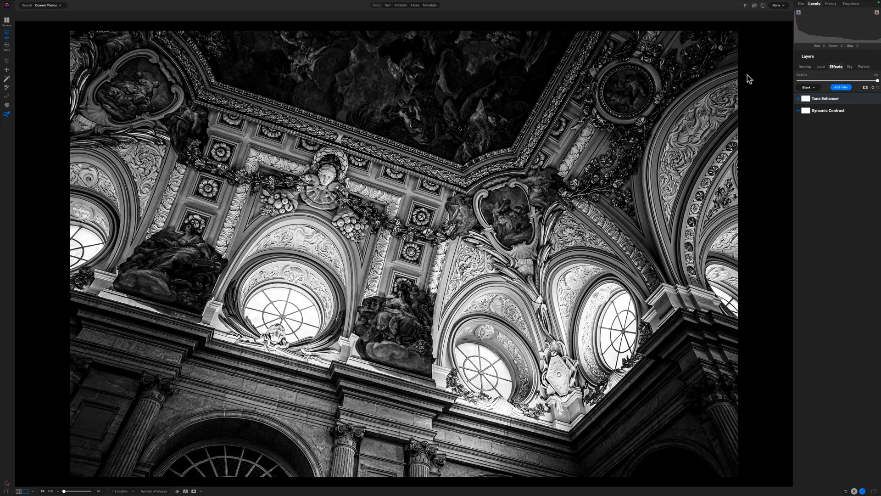
mouse_move(744, 73)
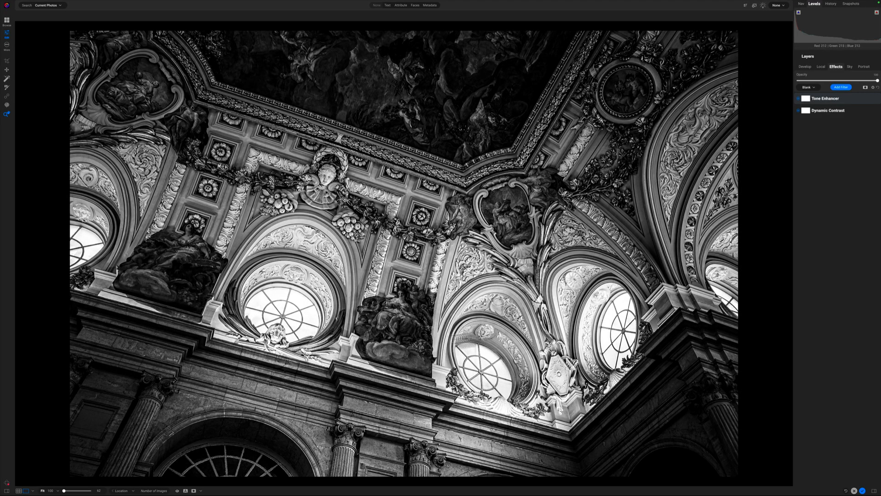
mouse_move(386, 317)
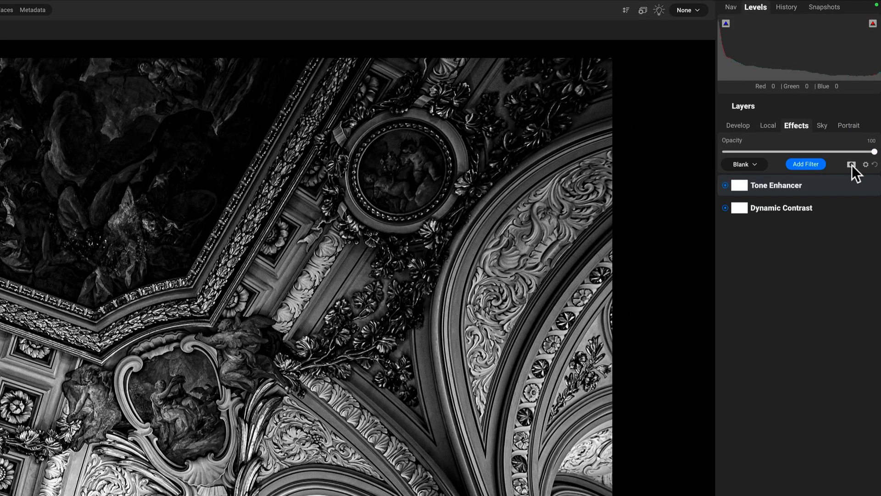
Open the Masking properties for the Effects filter stack via the mask thumbnail
left_click(851, 164)
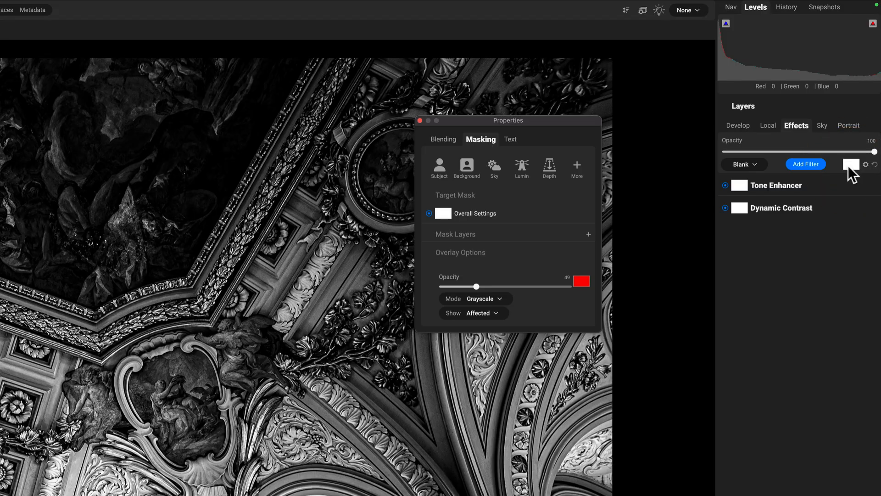
mouse_move(846, 169)
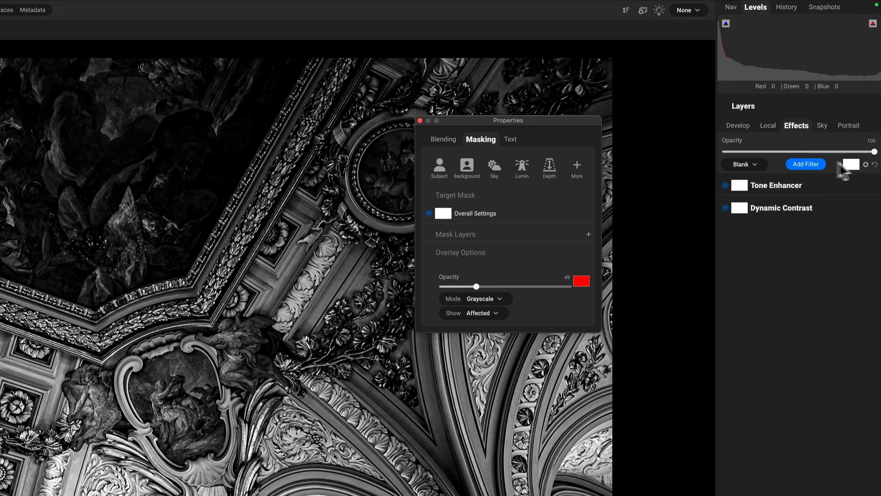
mouse_move(773, 188)
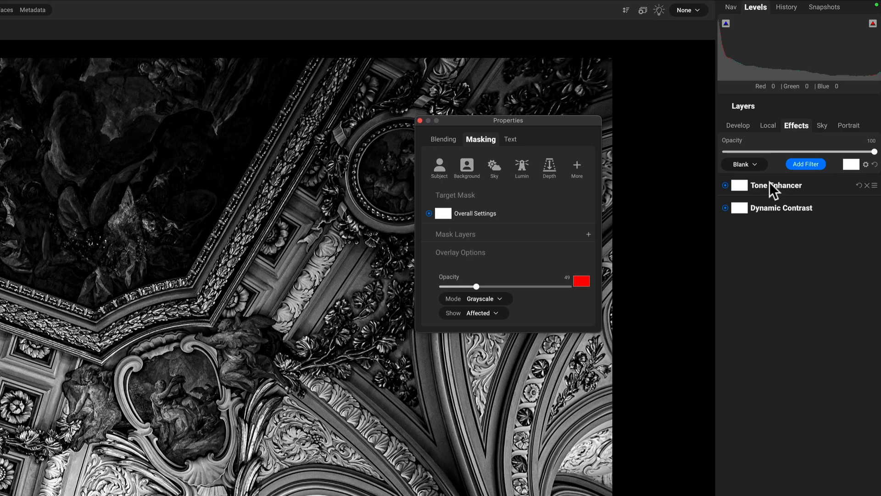
mouse_move(761, 263)
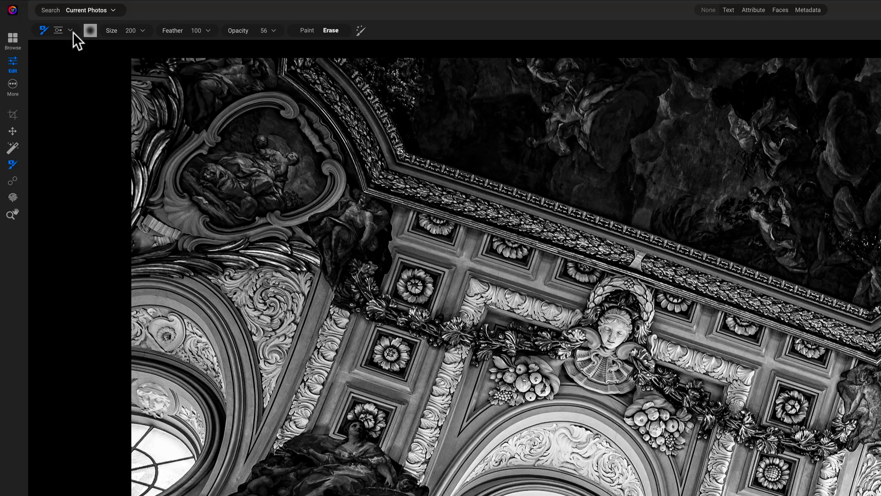
Switch the masking tool to Gradient Mask and choose its Edges shape
left_click(70, 30)
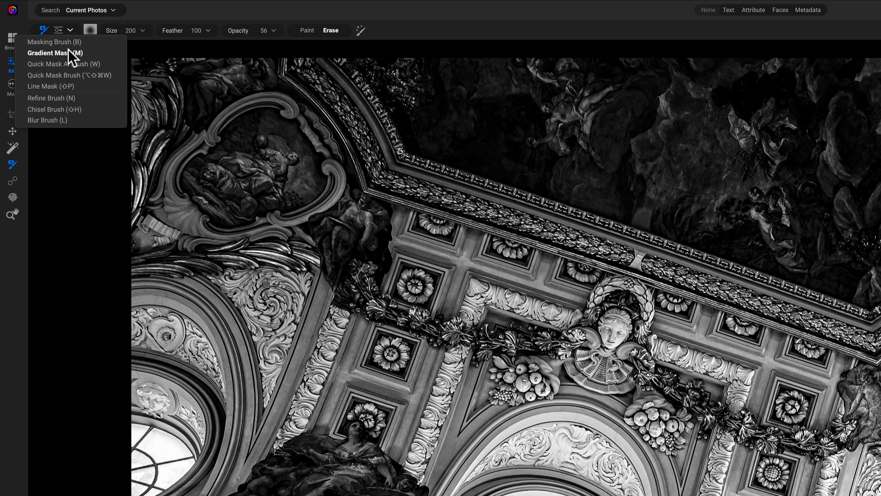
left_click(55, 53)
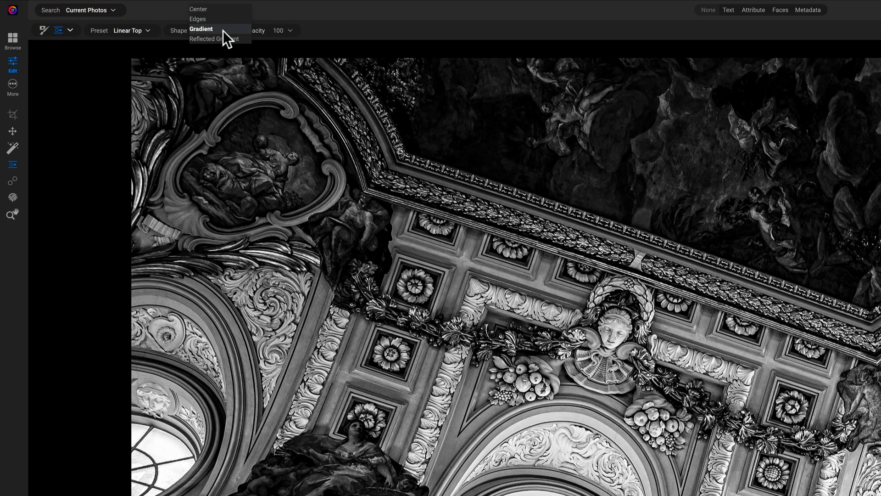
left_click(197, 19)
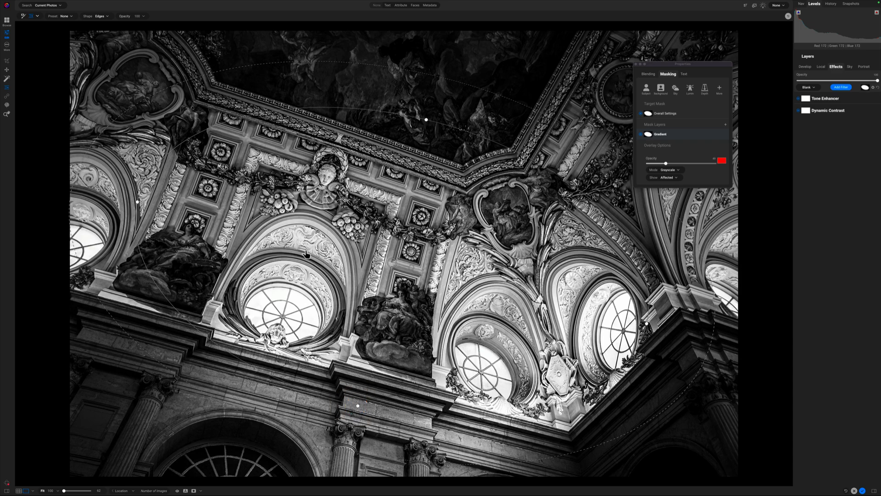
mouse_move(532, 204)
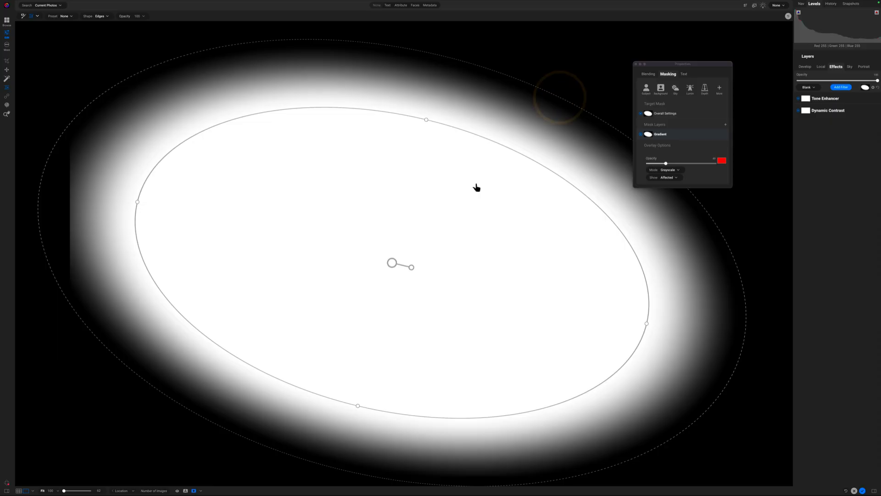
mouse_move(430, 255)
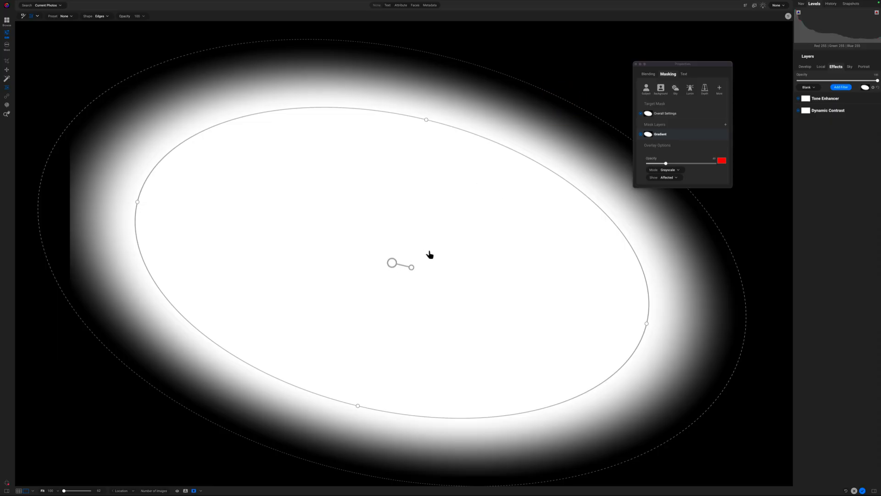
mouse_move(572, 119)
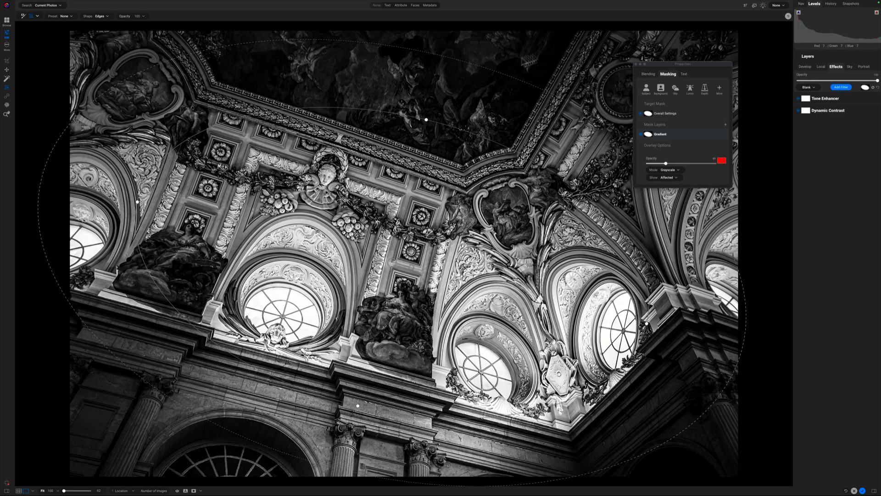
mouse_move(580, 94)
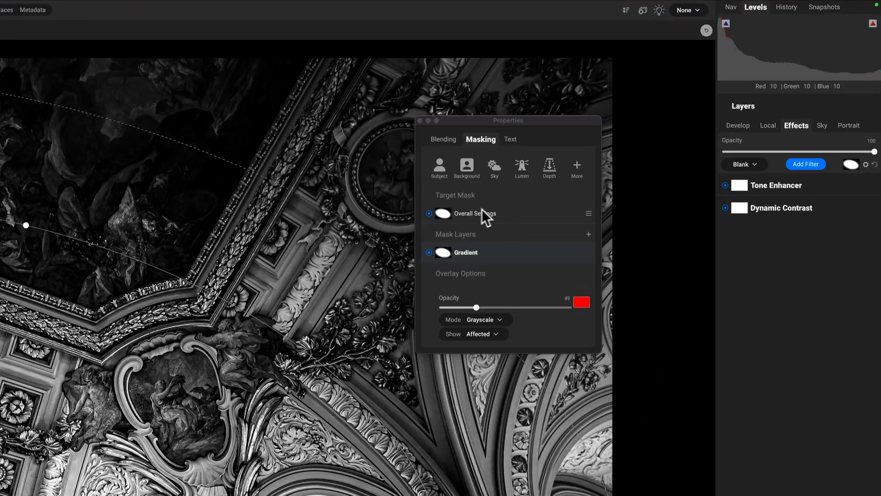
mouse_move(589, 217)
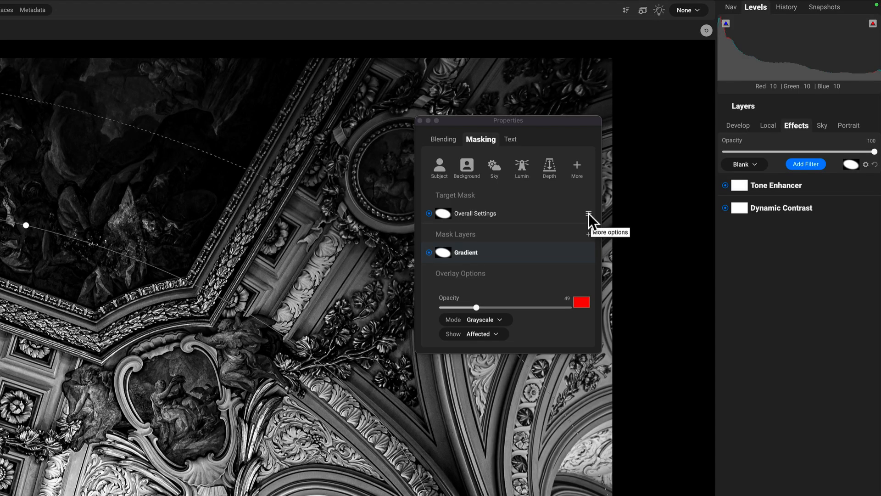
mouse_move(767, 124)
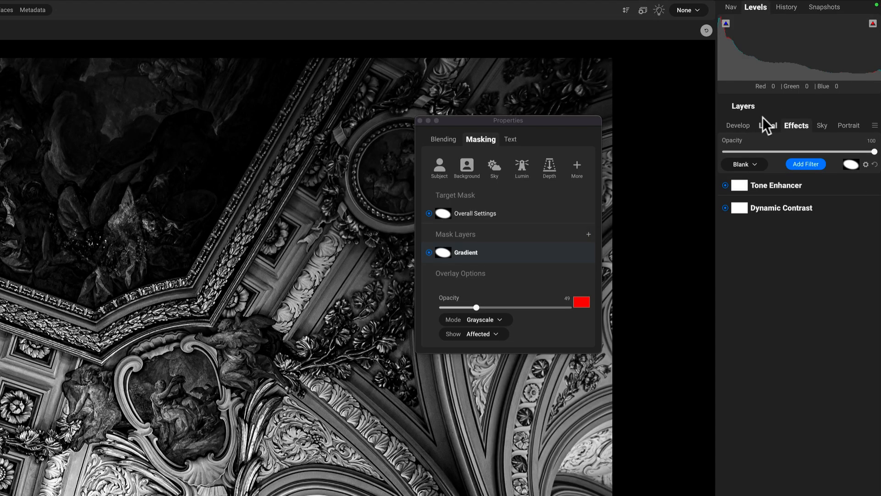
Open Refine Mask from the Overall Settings mask's more-options menu
right_click(590, 220)
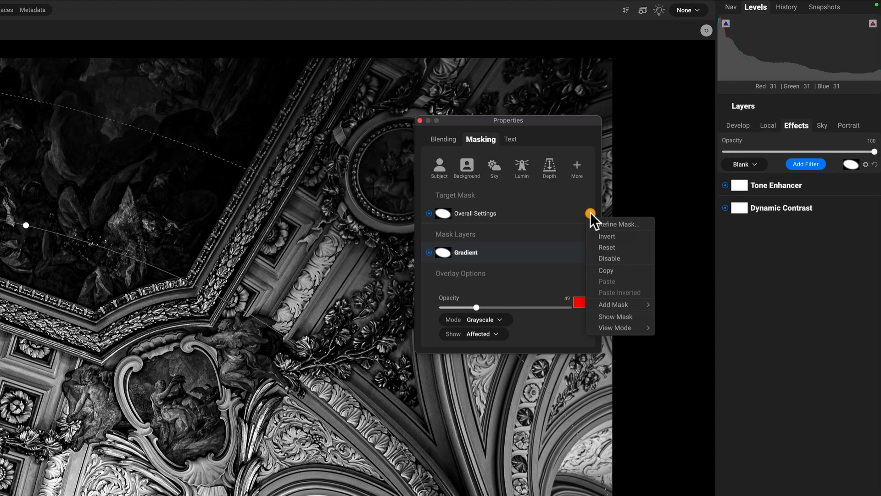
left_click(618, 223)
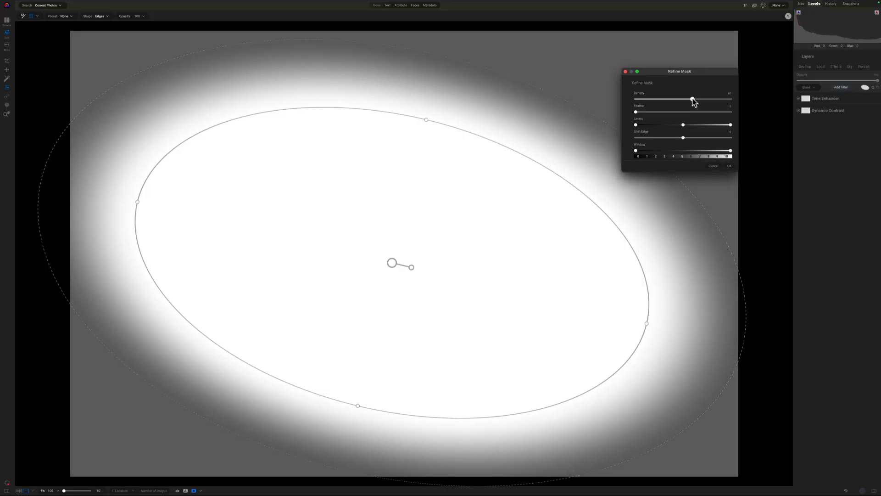
Set the reduced mask Density value in Refine Mask
left_click(692, 100)
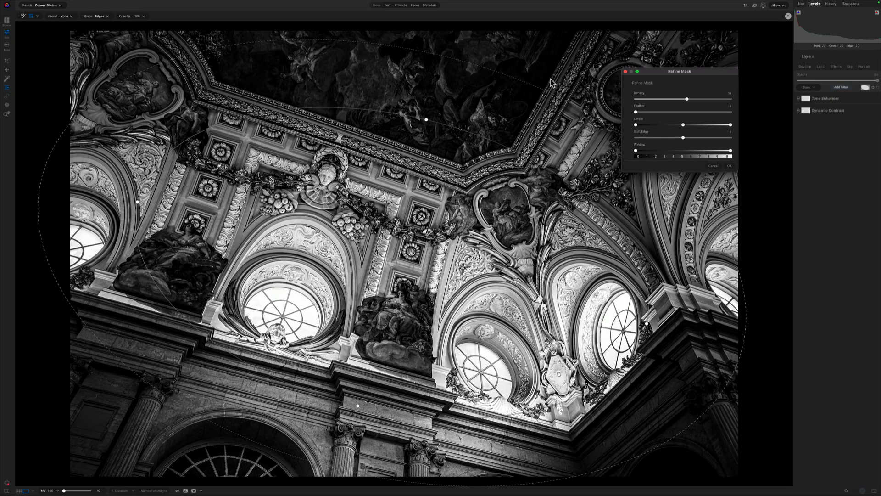
mouse_move(629, 82)
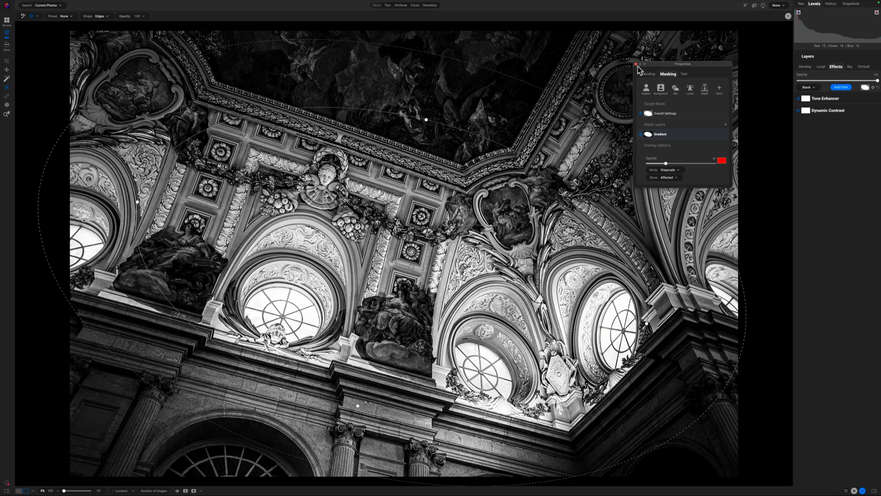
Close the masking Properties panel
left_click(636, 64)
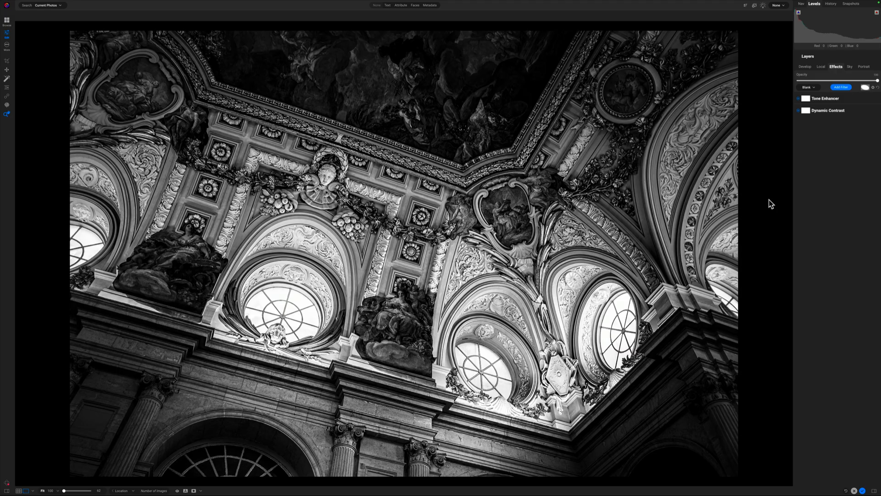
mouse_move(768, 198)
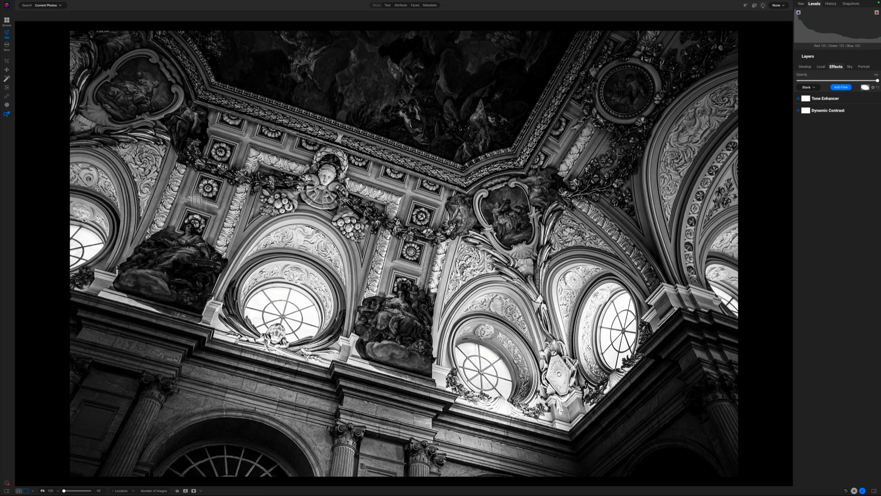
mouse_move(634, 103)
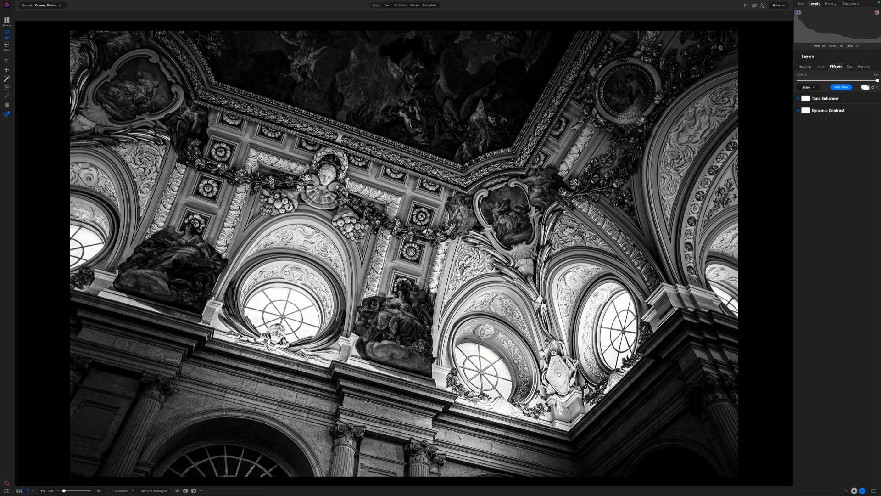
mouse_move(698, 63)
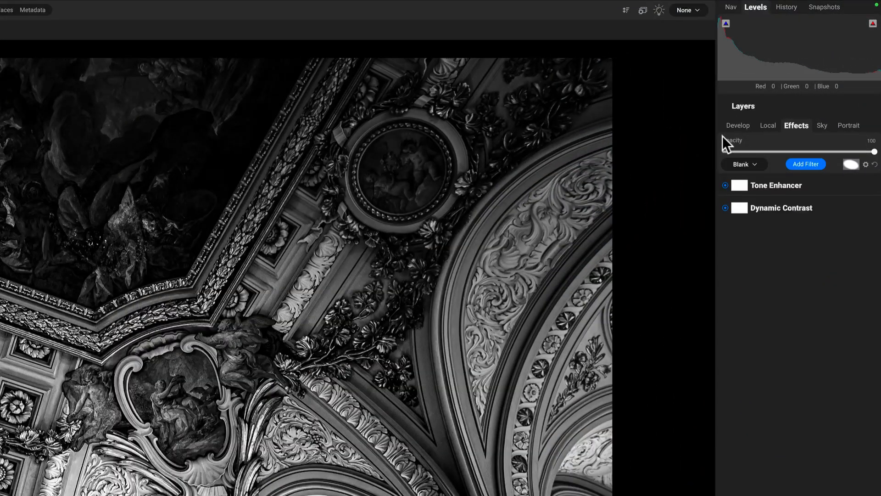
left_click(725, 184)
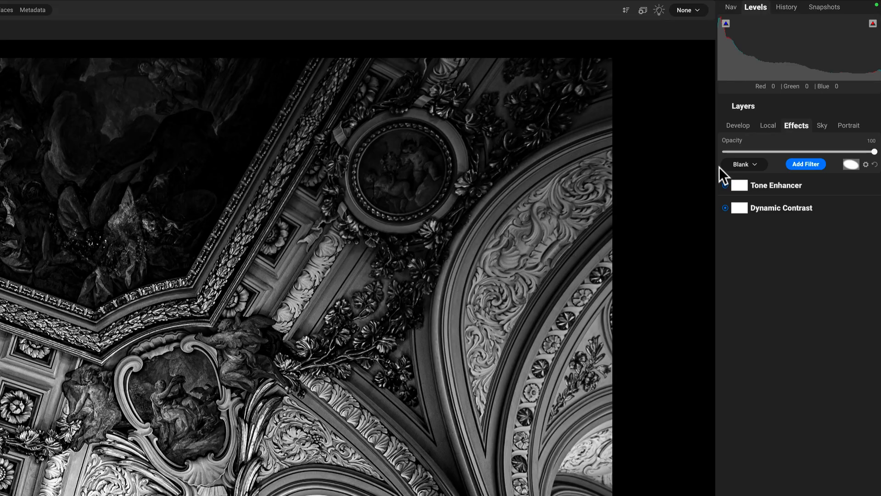
left_click(725, 185)
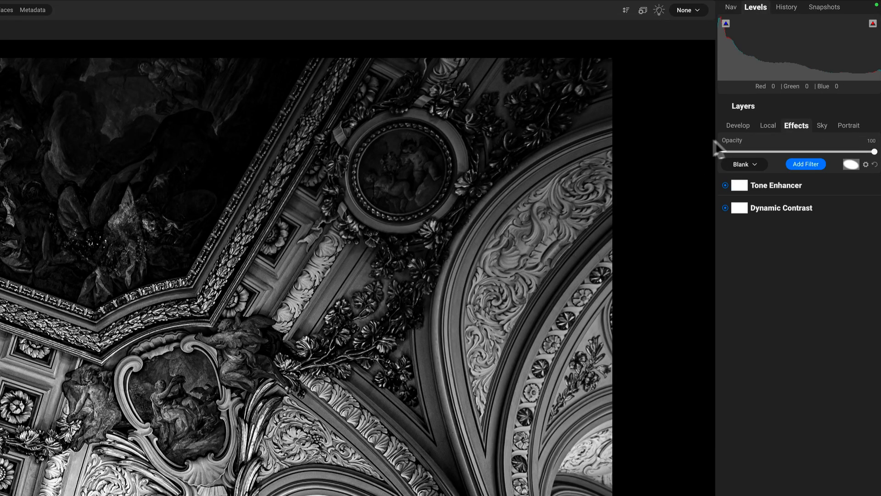
mouse_move(745, 152)
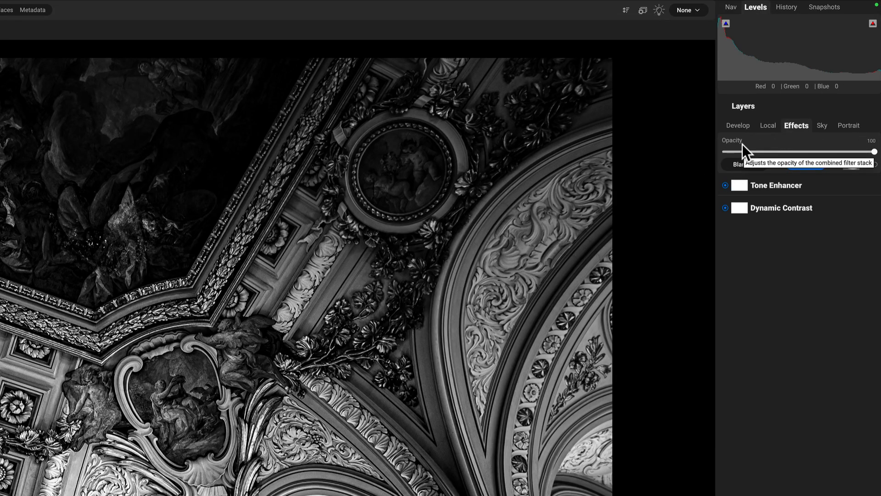
mouse_move(700, 156)
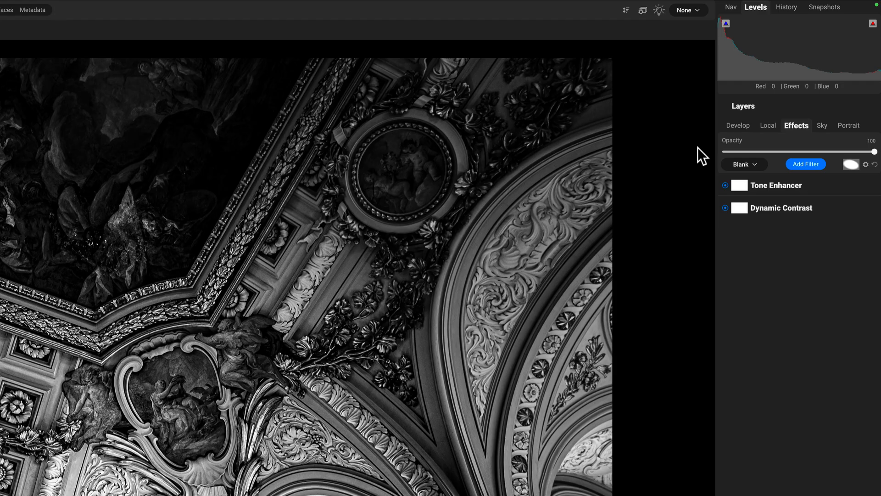
mouse_move(875, 156)
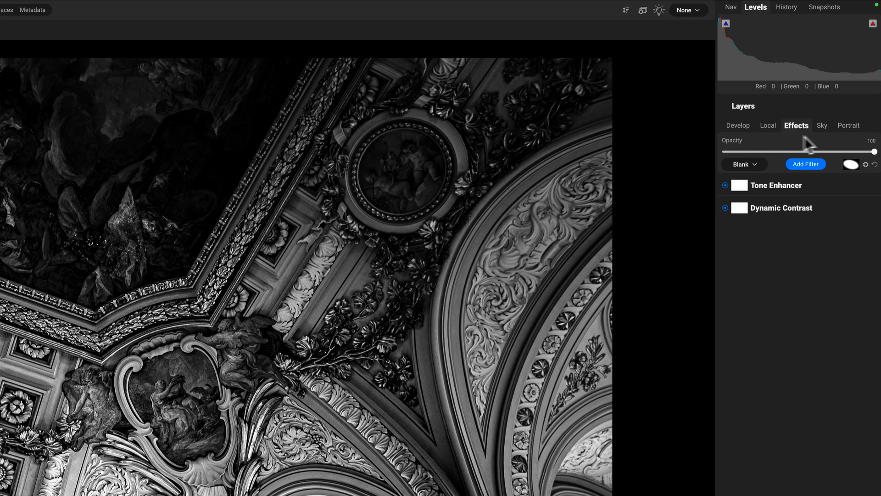
mouse_move(700, 166)
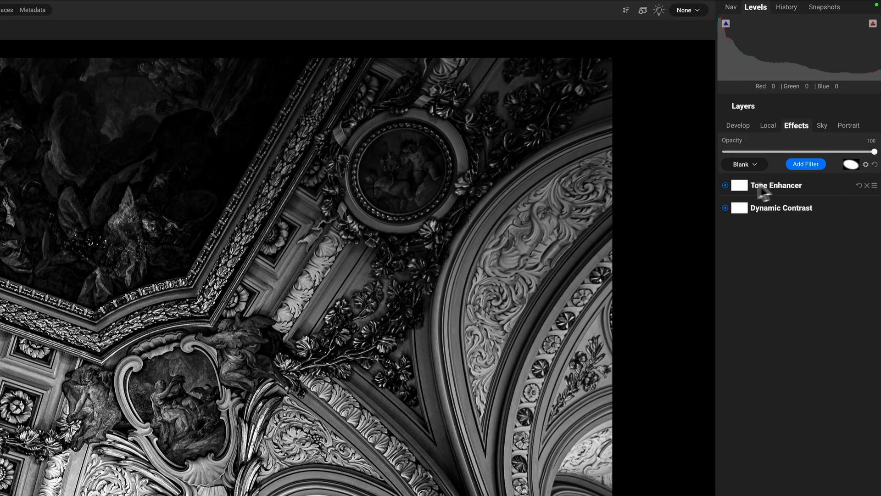
mouse_move(714, 283)
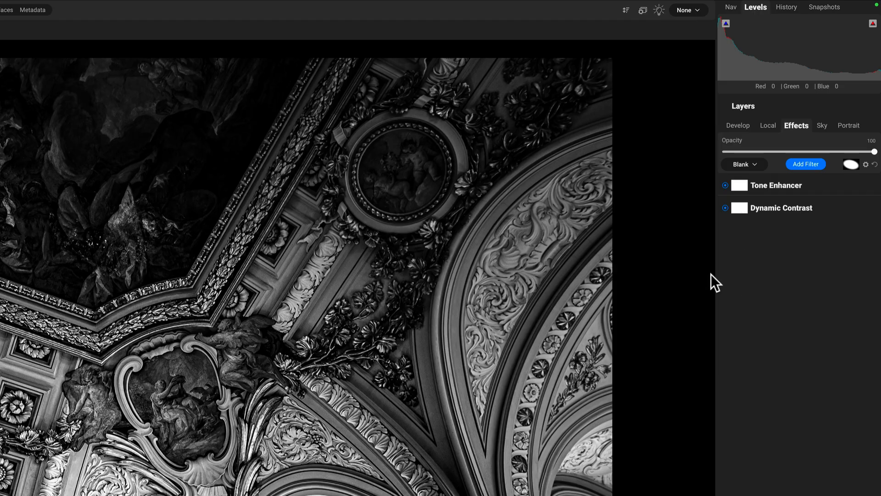
mouse_move(701, 238)
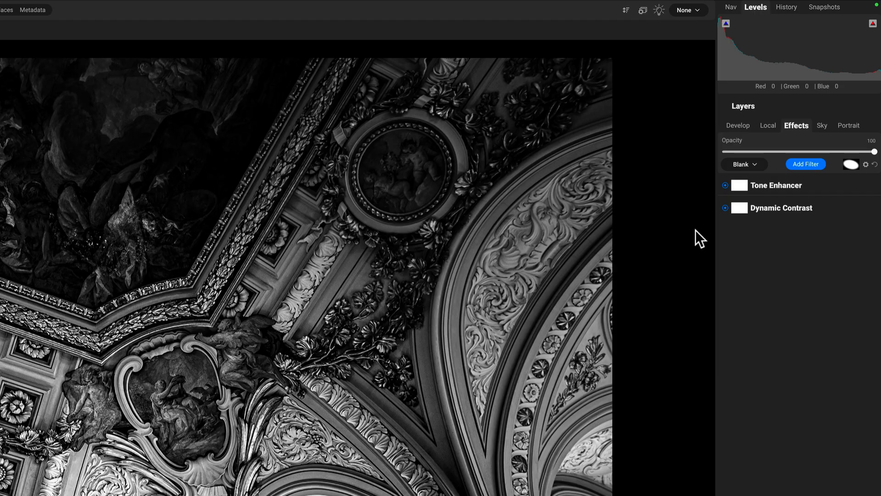